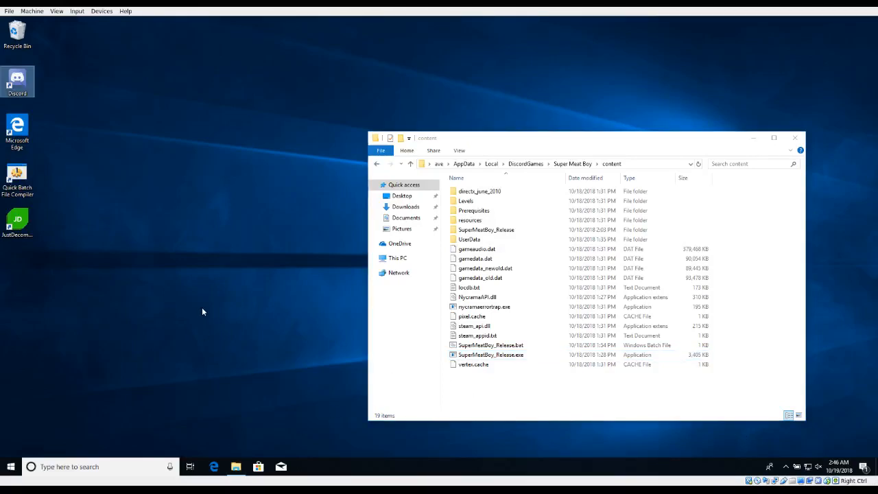
mouse_move(17, 78)
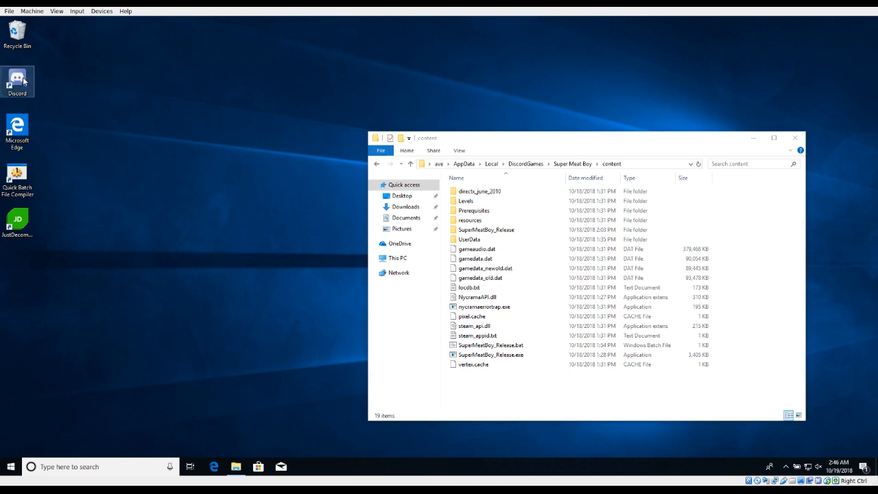
mouse_move(157, 110)
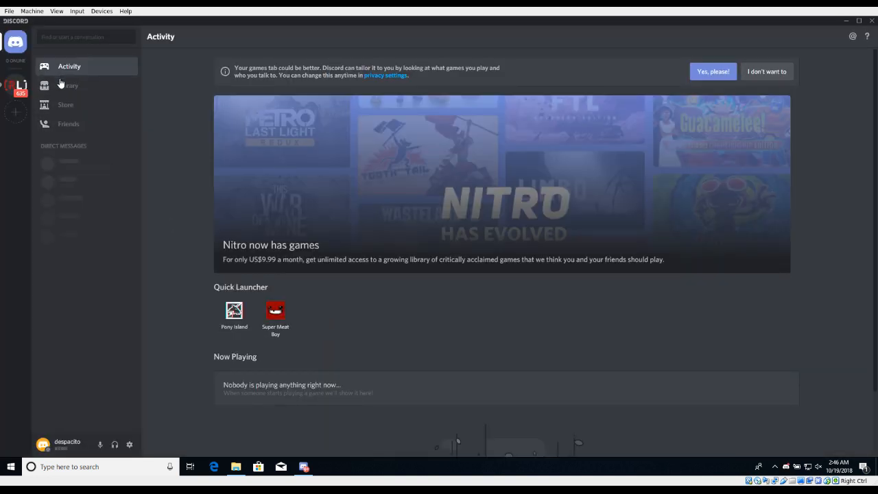
View the still-empty Game Library, then quit Discord from the tray
left_click(69, 85)
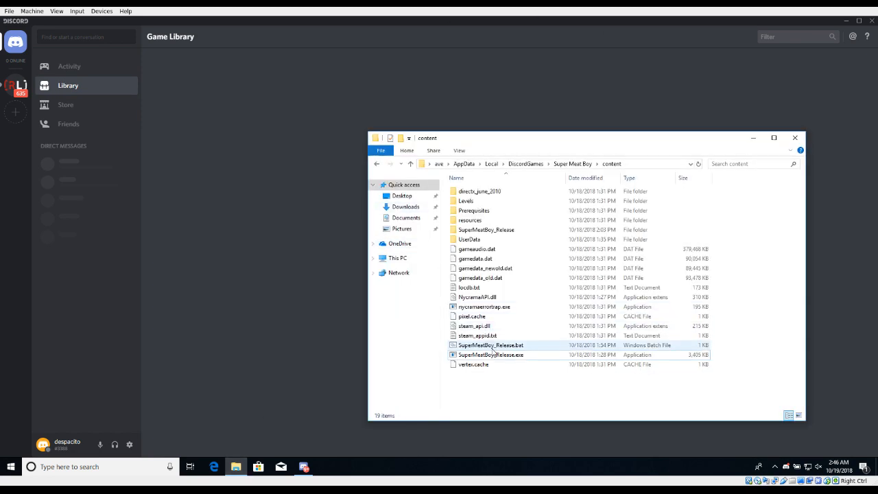
left_click(491, 354)
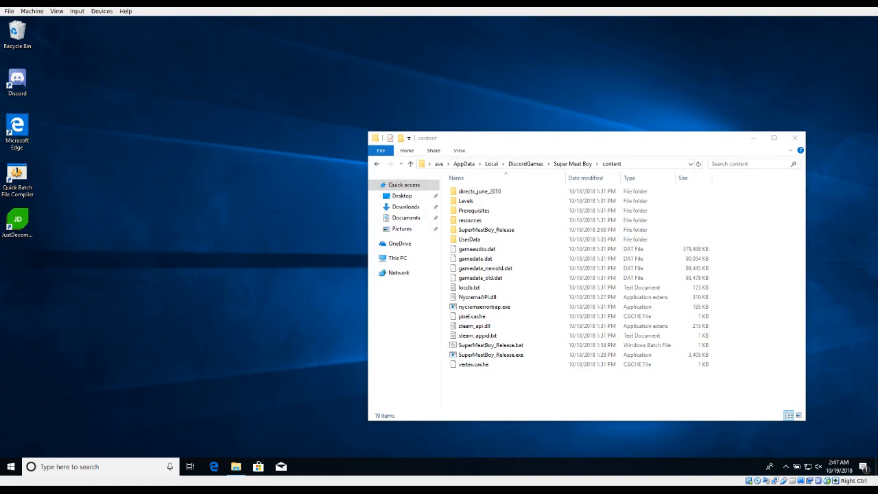
mouse_move(121, 51)
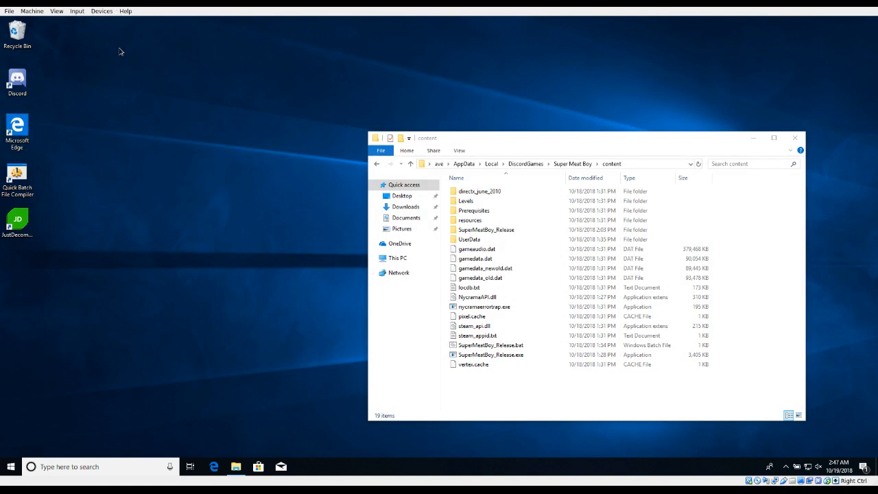
mouse_move(324, 168)
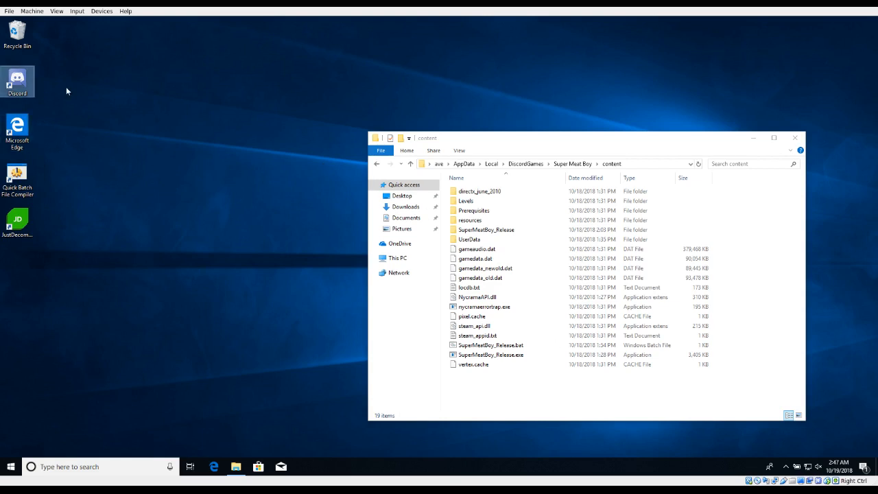
mouse_move(205, 173)
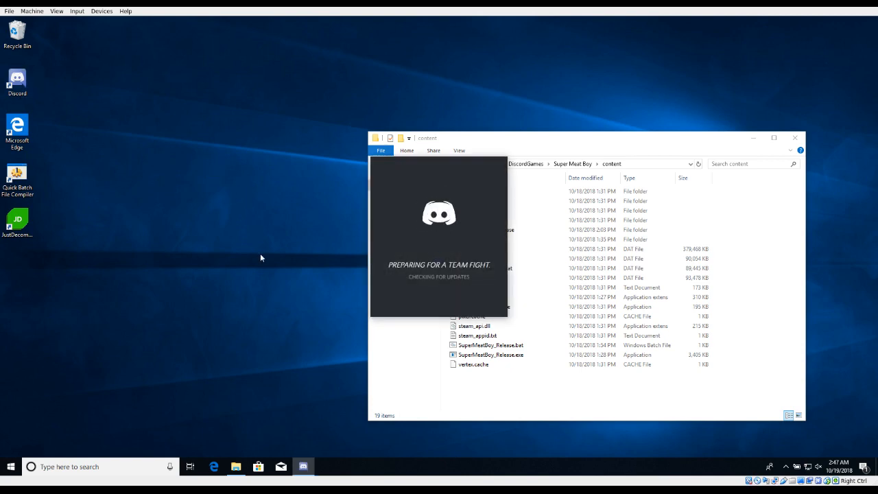
mouse_move(439, 393)
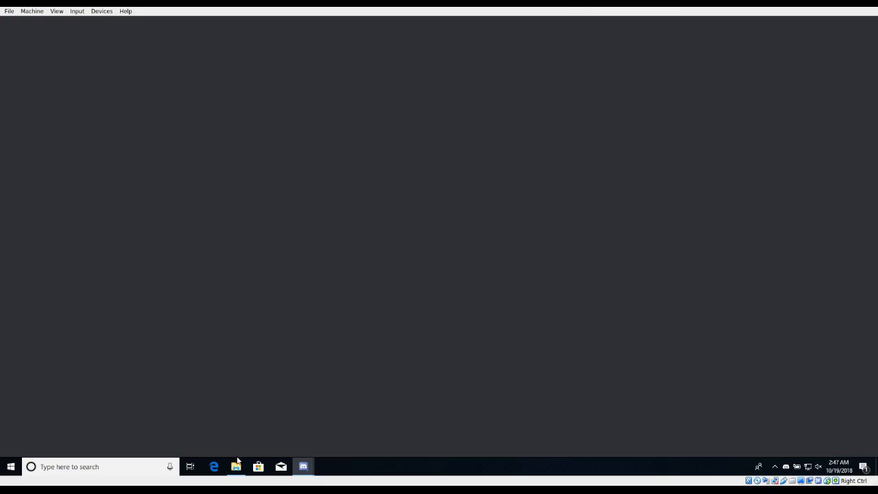
mouse_move(239, 434)
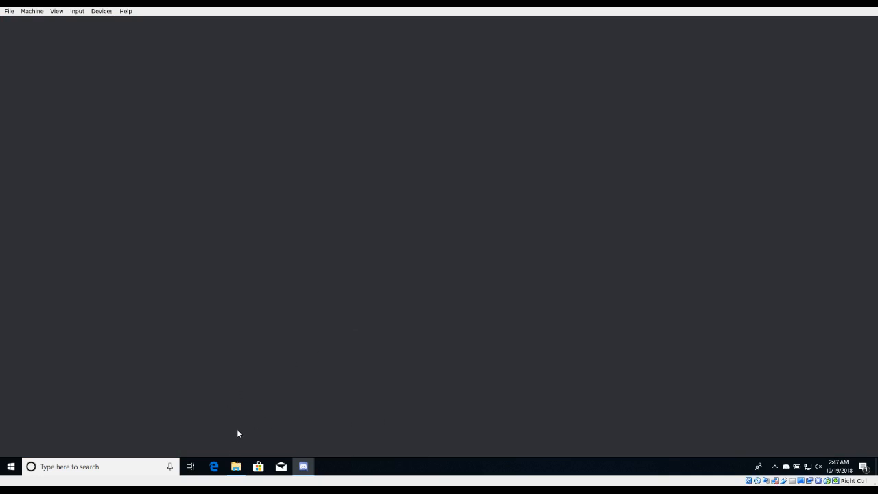
Return to Discord and view the Game Library, which now lists Super Meat Boy
left_click(302, 467)
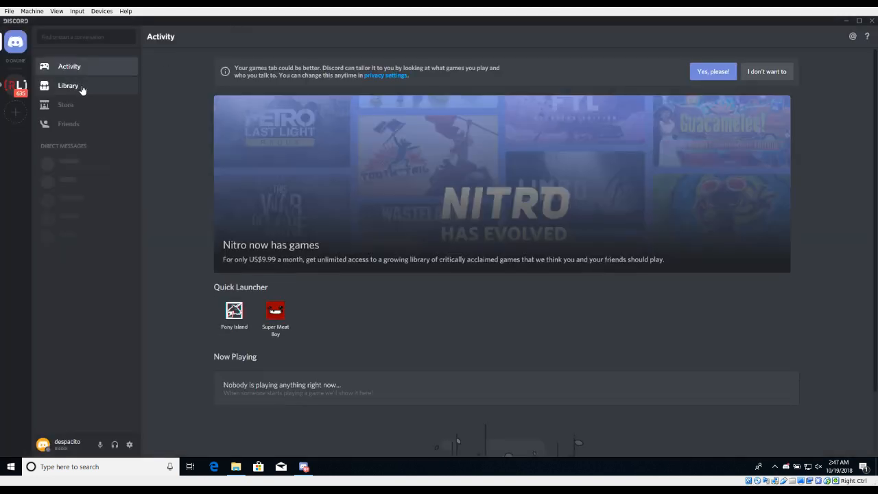
left_click(68, 85)
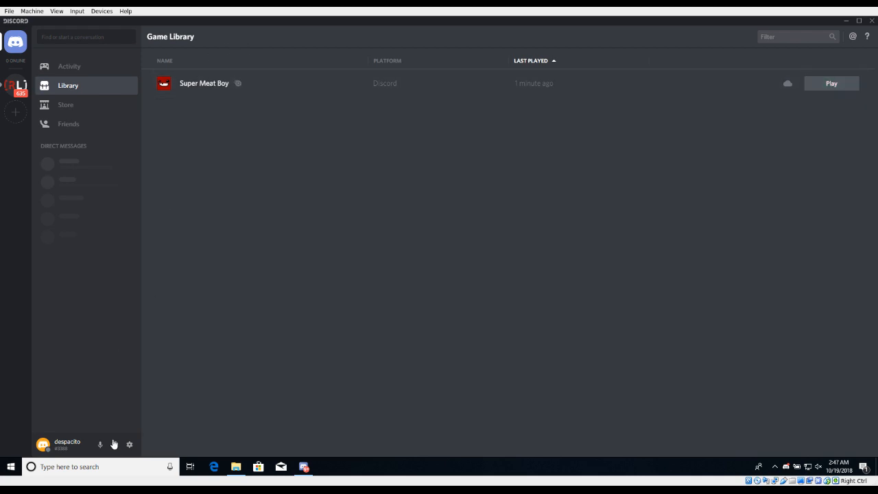
Look over the Discord Nitro subscription page in User Settings, then return to the library
left_click(129, 445)
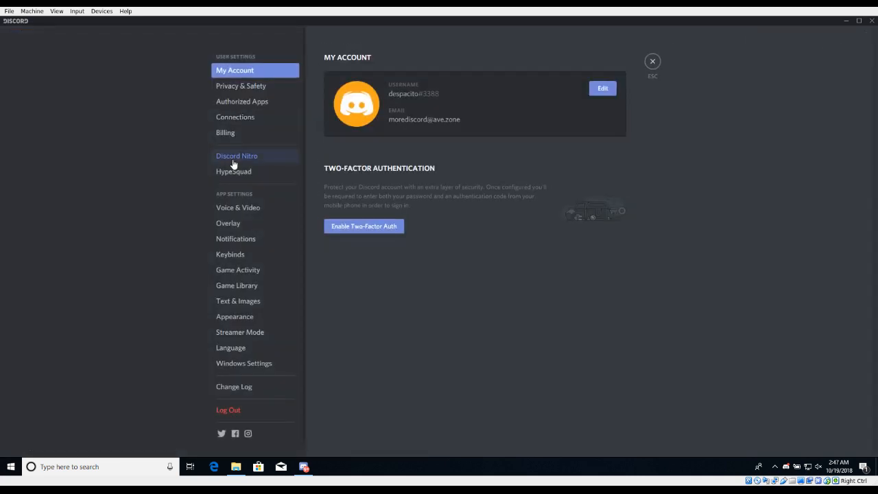
left_click(236, 156)
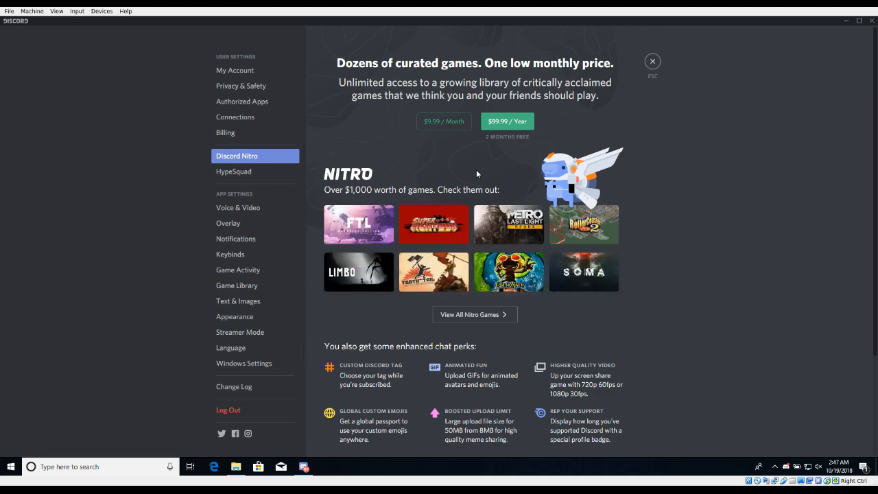
left_click(653, 61)
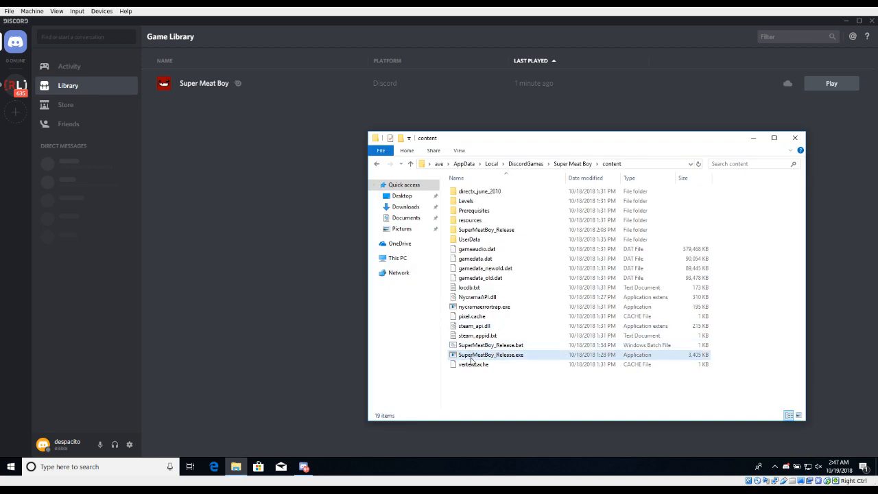
Launch SuperMeatBoy_Release.exe from File Explorer and force-close the unresponsive game window
double_click(490, 354)
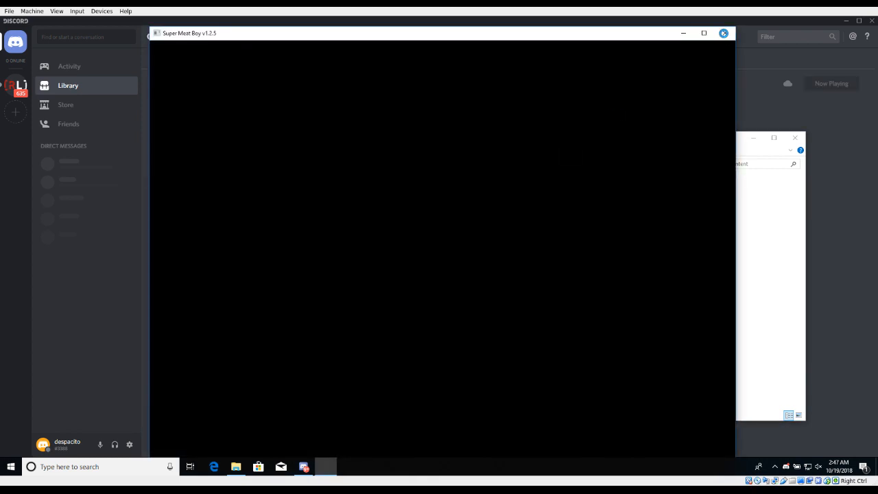
left_click(724, 33)
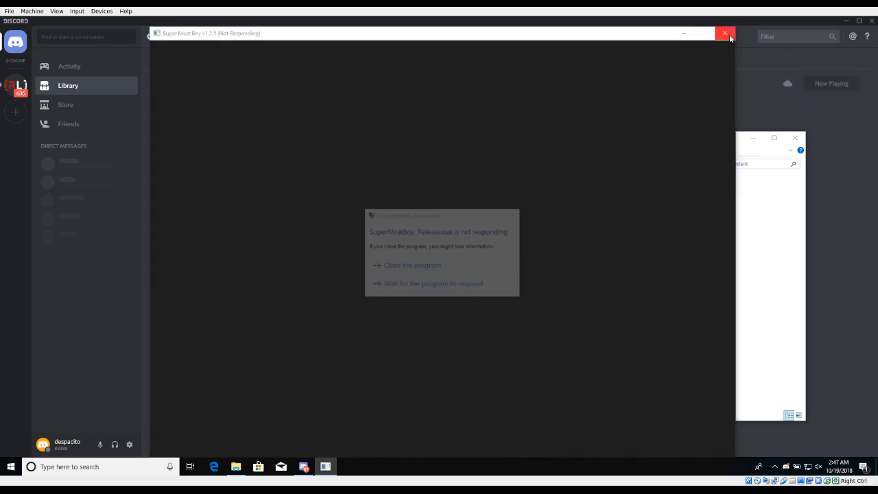
left_click(411, 265)
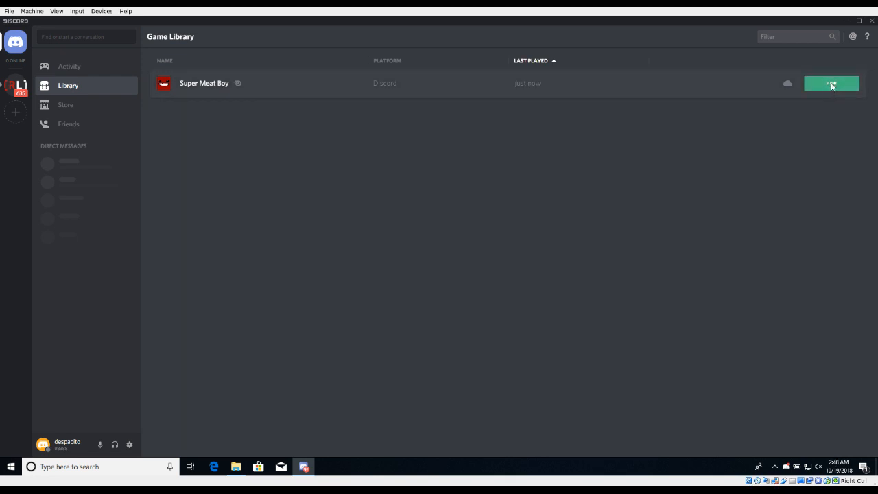
Launch Super Meat Boy with its Play button in the Game Library
left_click(832, 83)
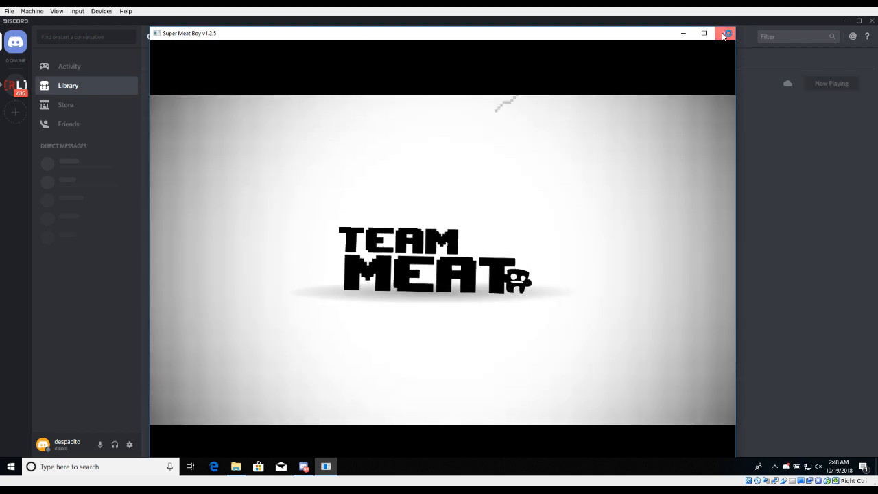
mouse_move(662, 154)
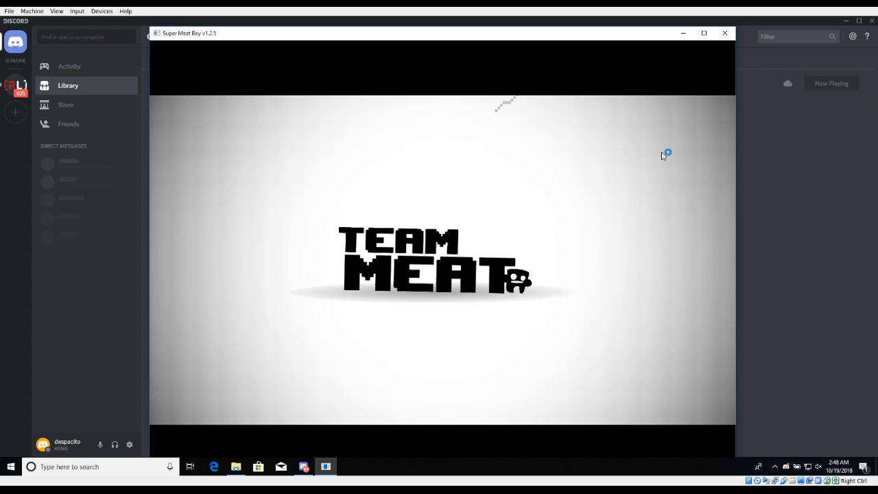